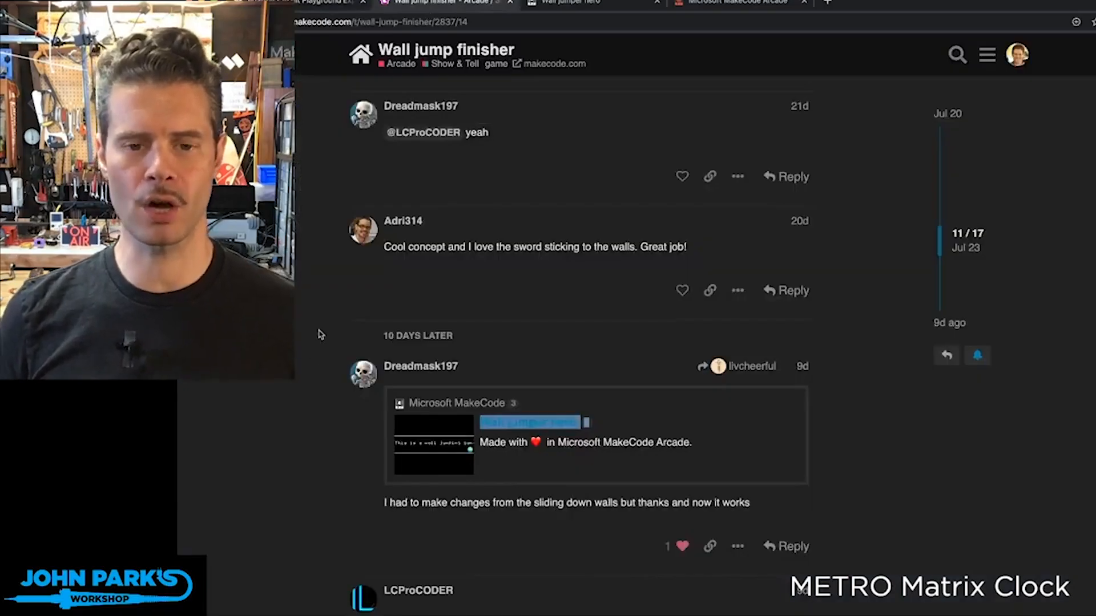
mouse_move(303, 384)
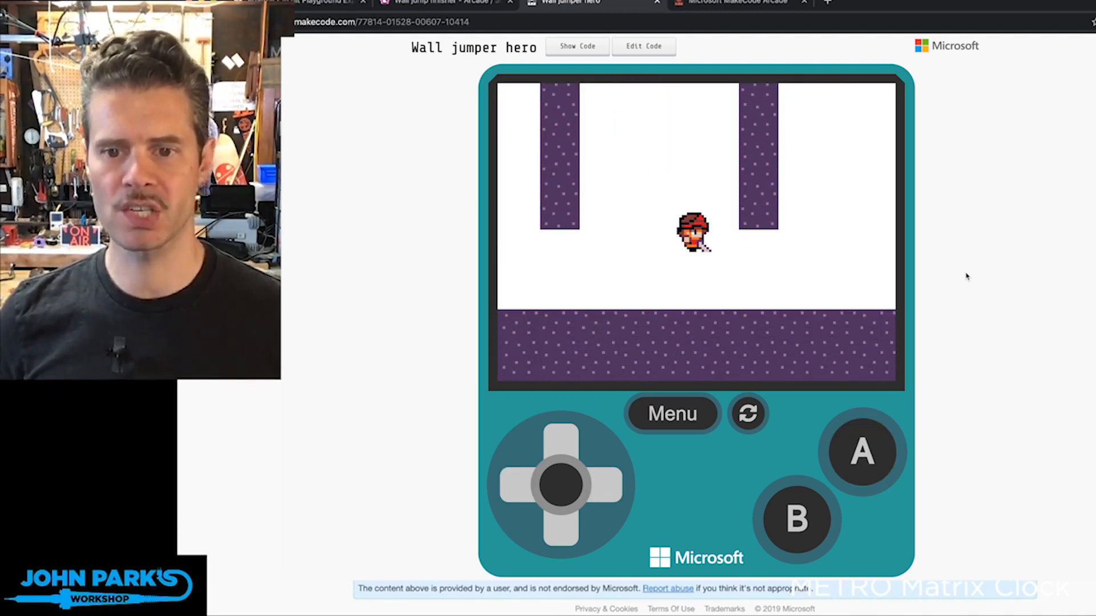
Wall-jump the hero upward five times between the purple walls with the A button
left_click(609, 481)
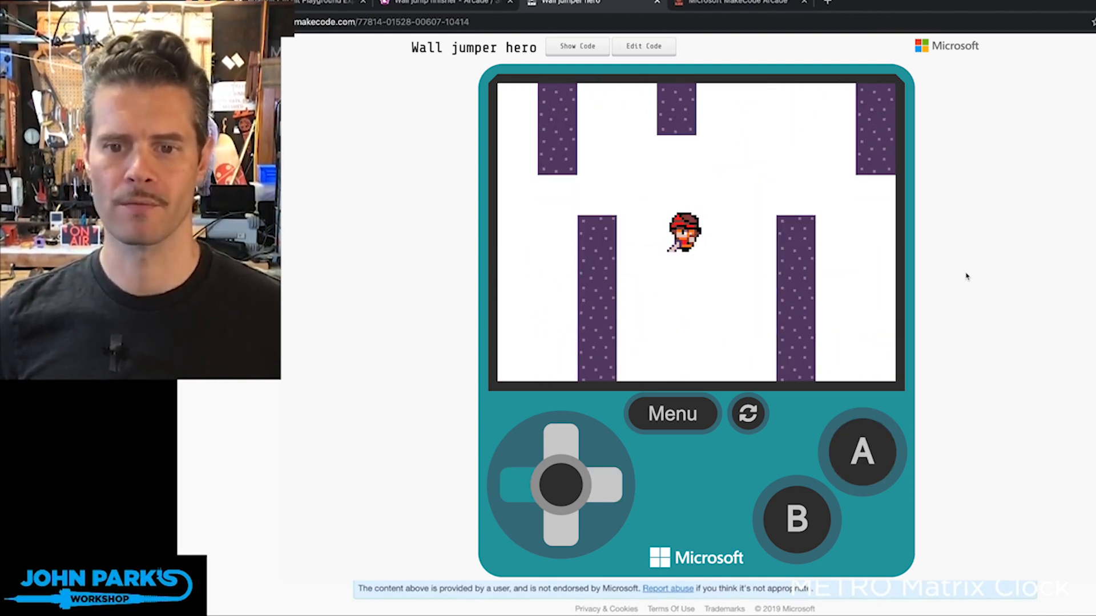
left_click(504, 484)
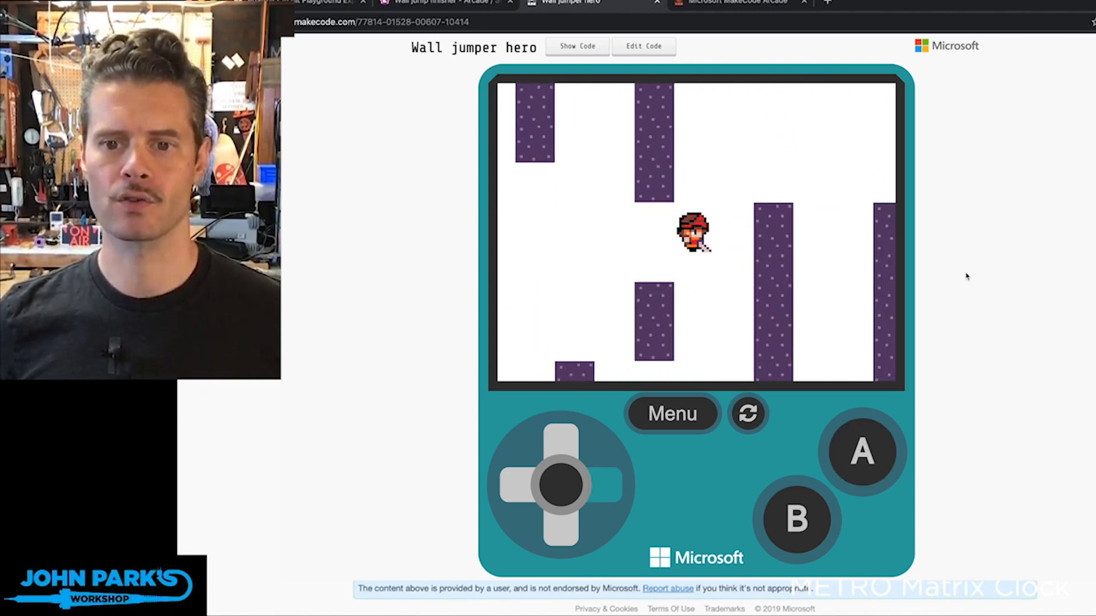
left_click(863, 452)
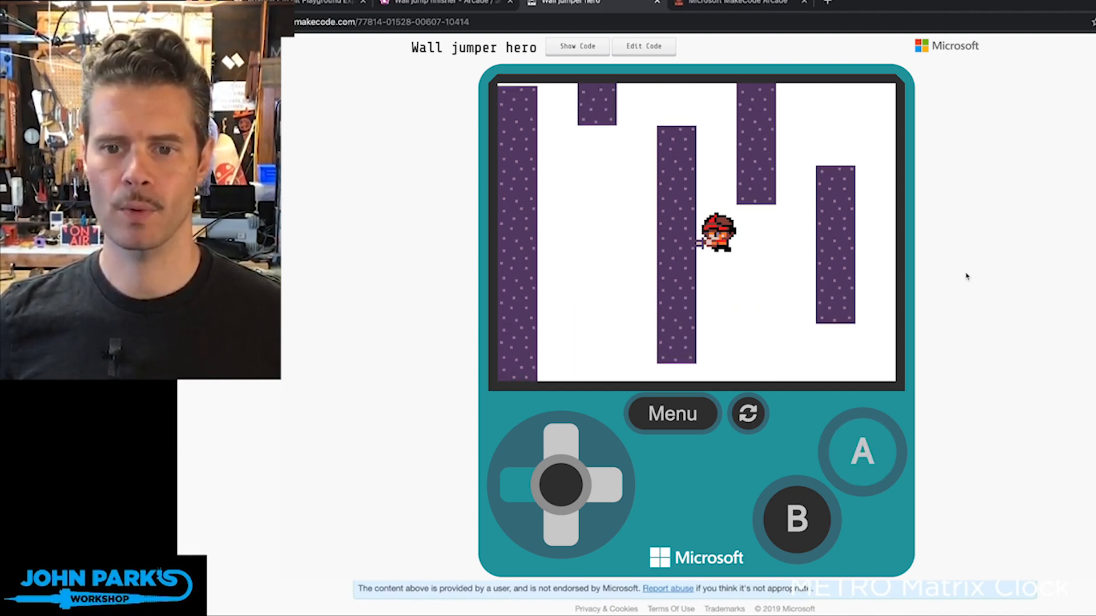
left_click(862, 452)
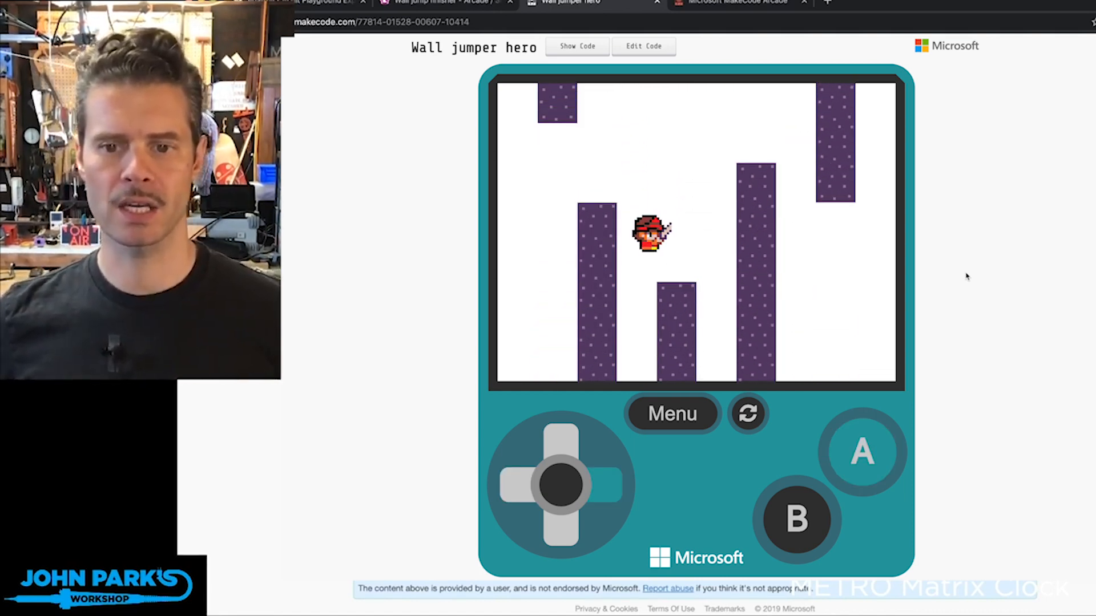
left_click(863, 451)
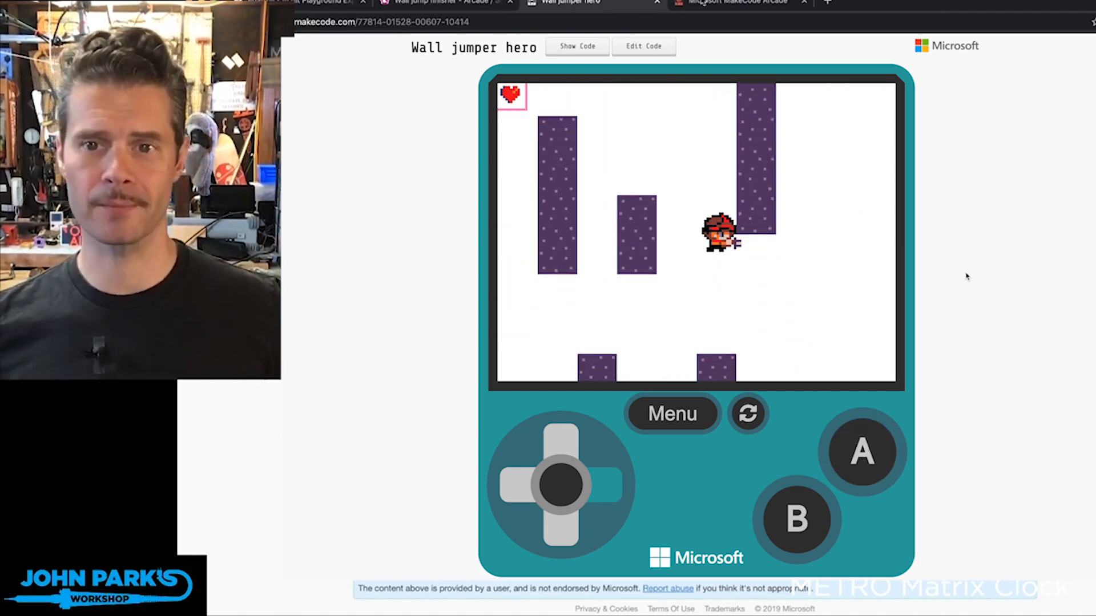
View the wall-jump blocks via Edit Code, then return through the game tab to the forum thread
left_click(643, 46)
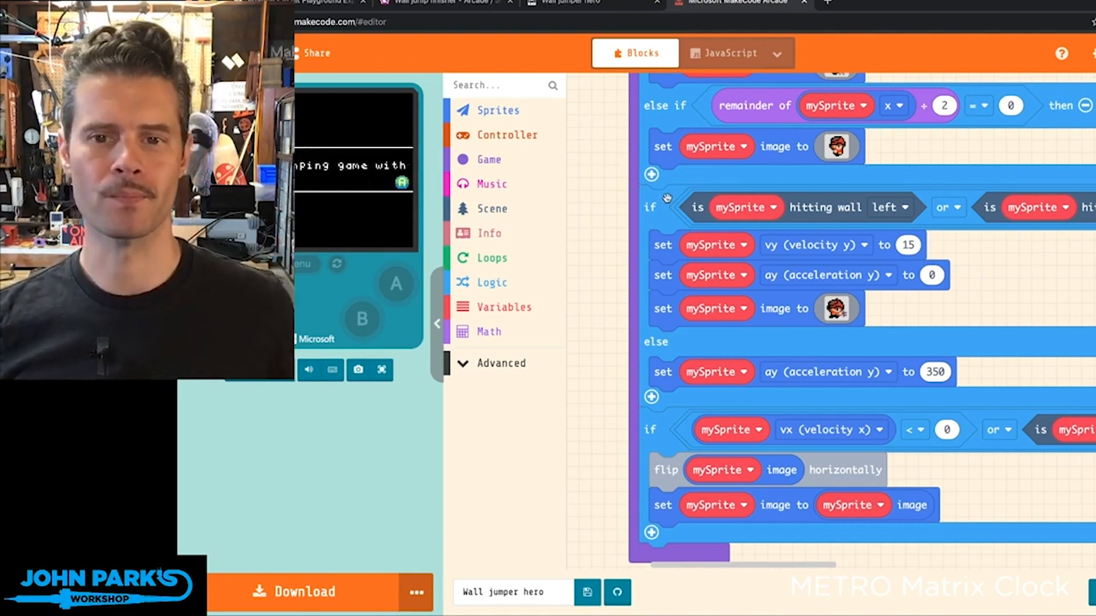
left_click(590, 3)
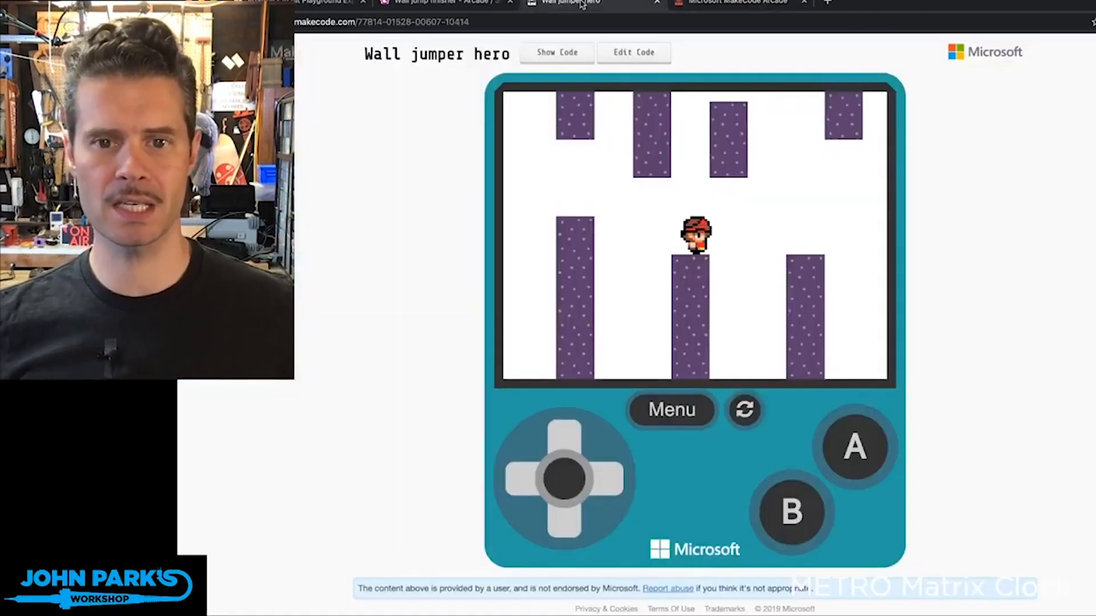
left_click(434, 2)
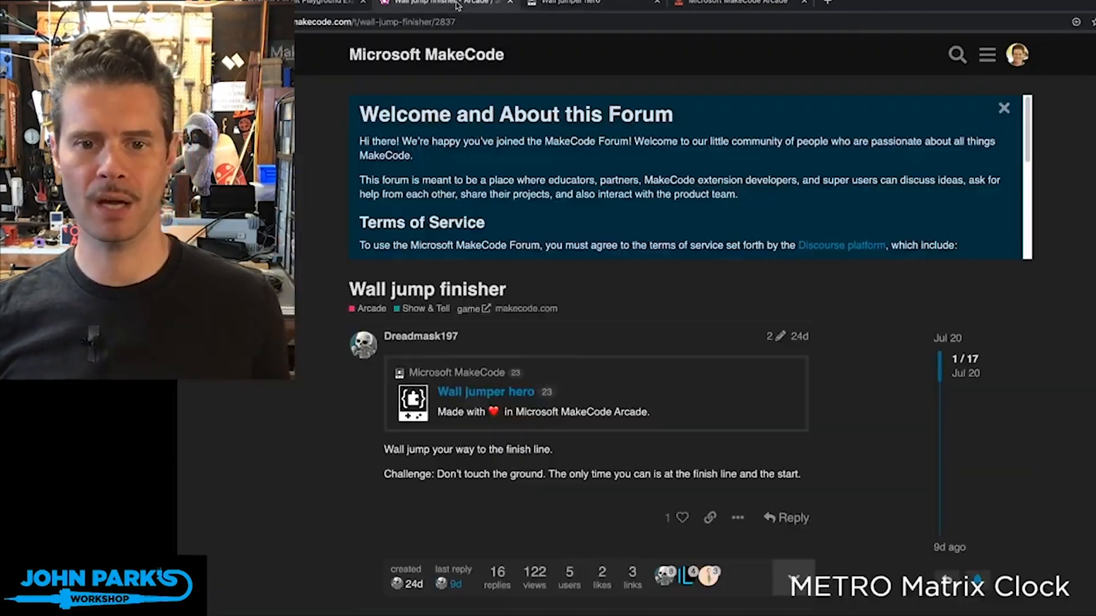